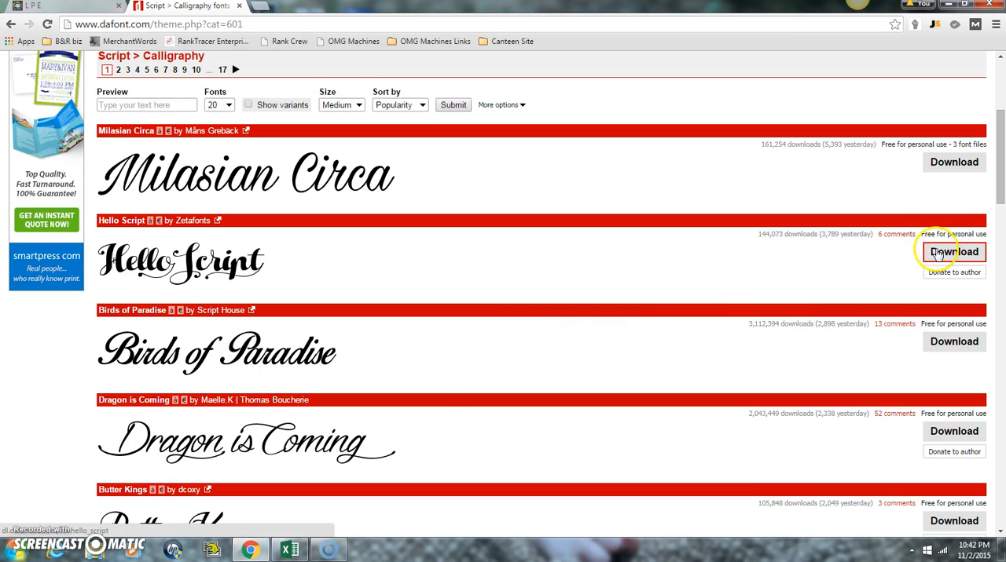
Download the Hello Script font from DaFont and open hello_script (1).zip.
click(953, 251)
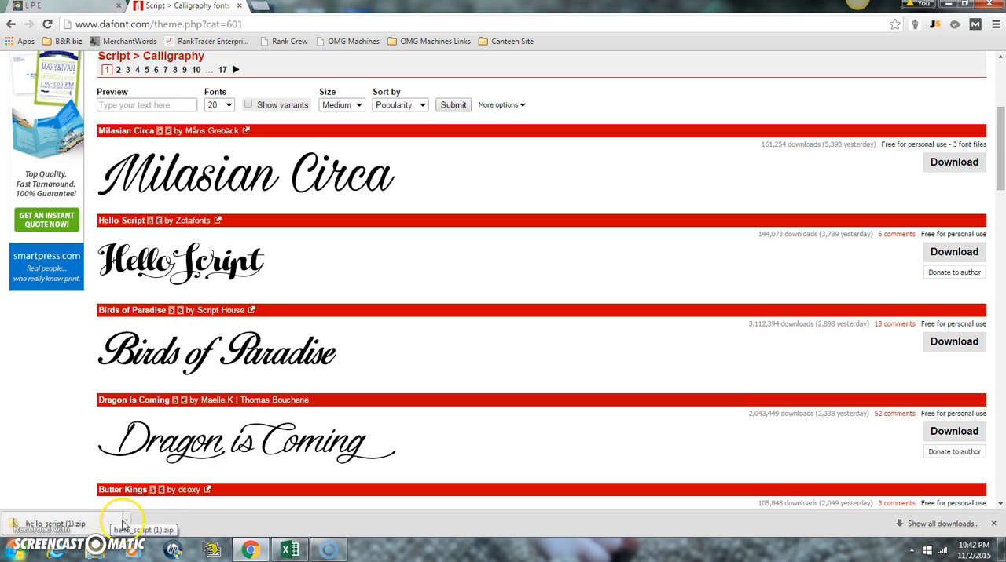
click(126, 524)
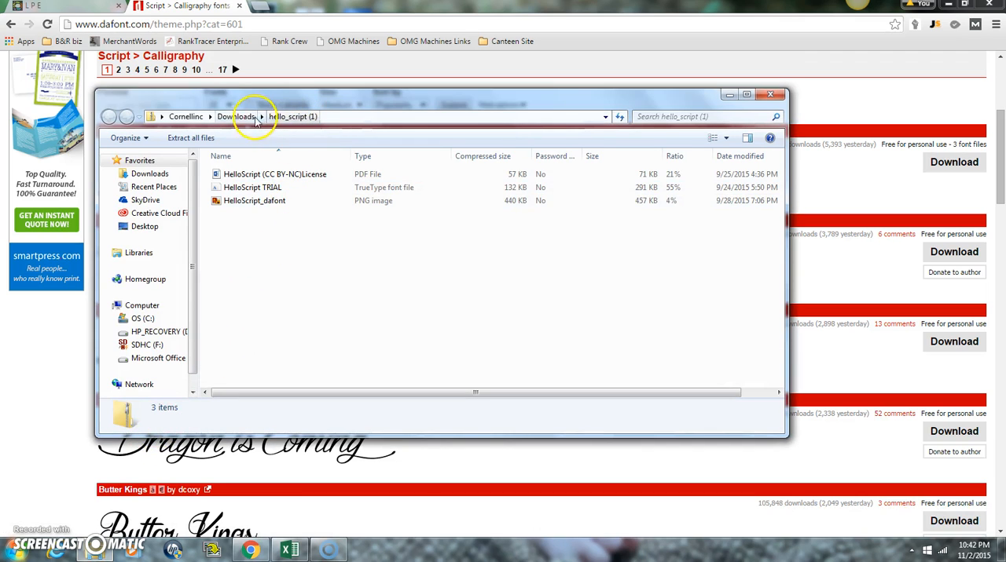
Select hello_script (1) in Downloads, then search the Start menu for 'downl'.
click(236, 116)
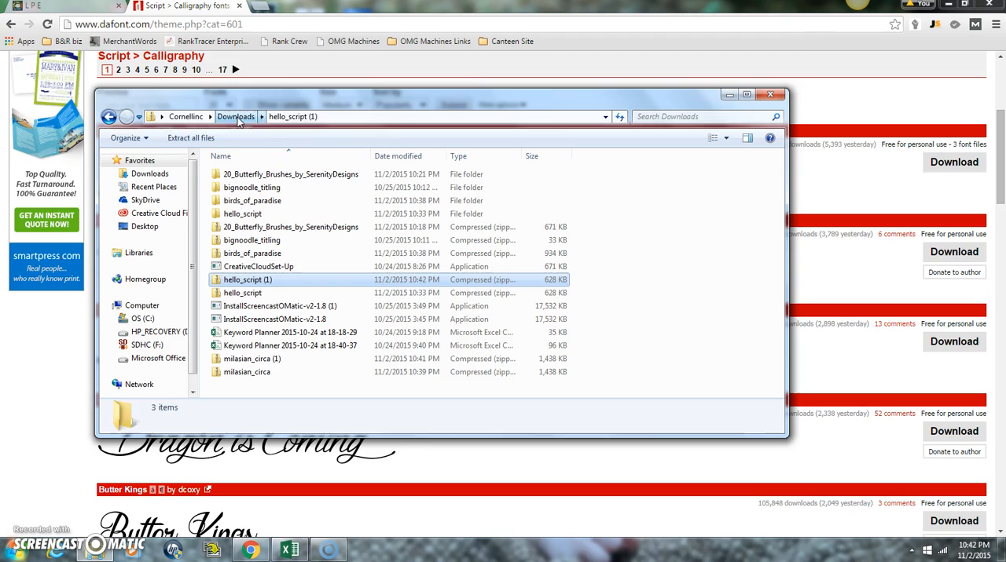
click(248, 280)
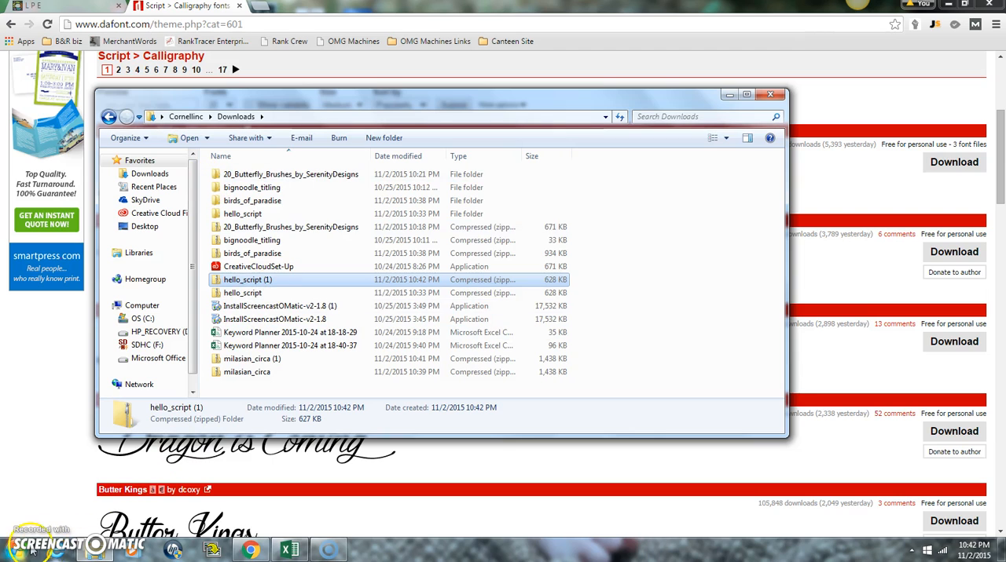
click(11, 549)
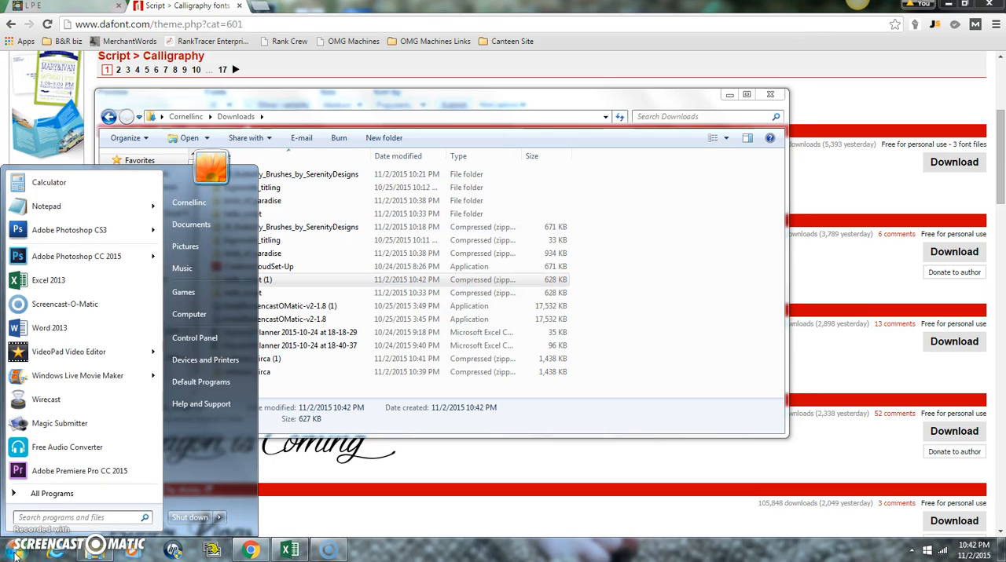
click(79, 517)
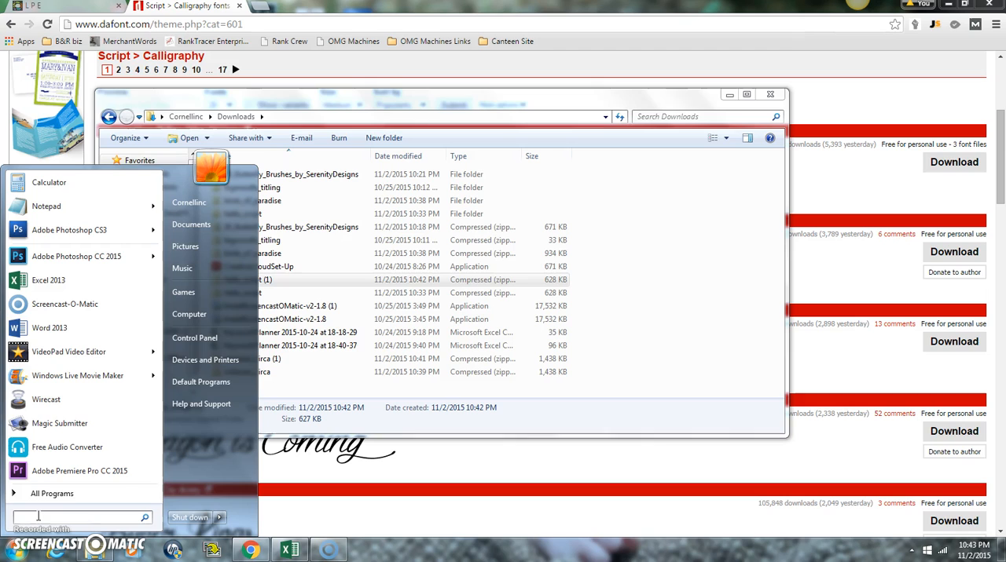
text(downl)
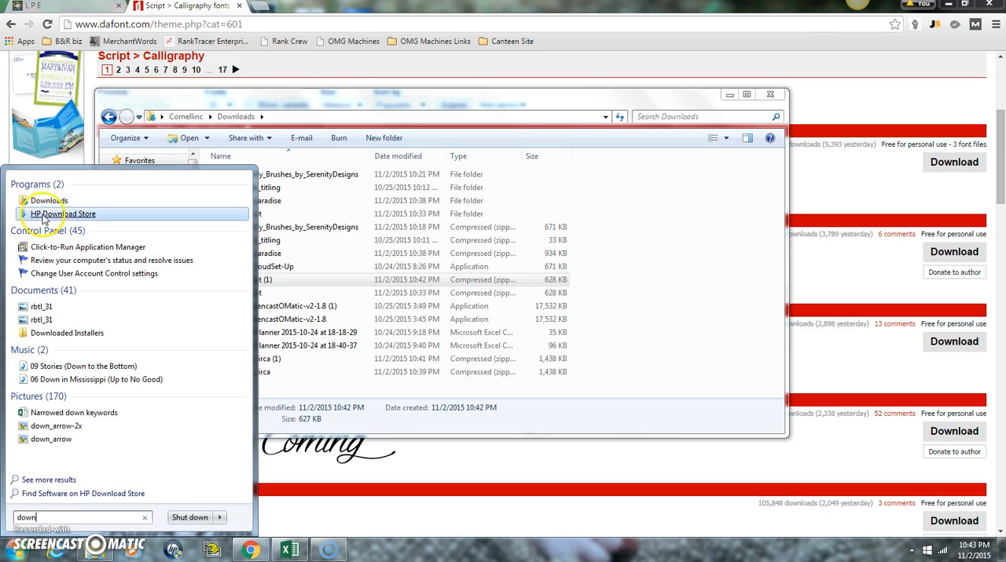
mouse_move(49, 201)
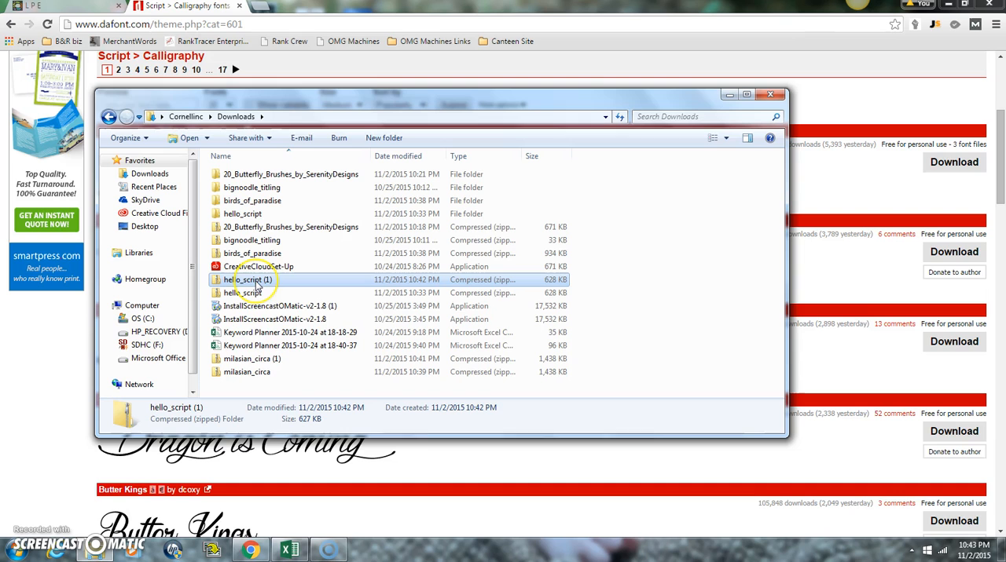
Extract all files from hello_script (1).zip into the suggested Downloads folder.
right_click(247, 280)
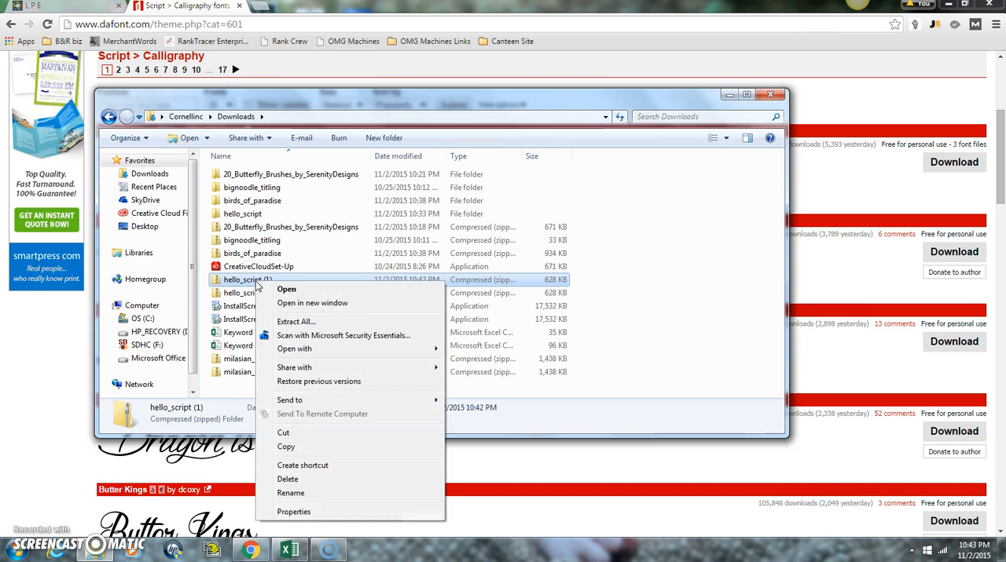
click(296, 321)
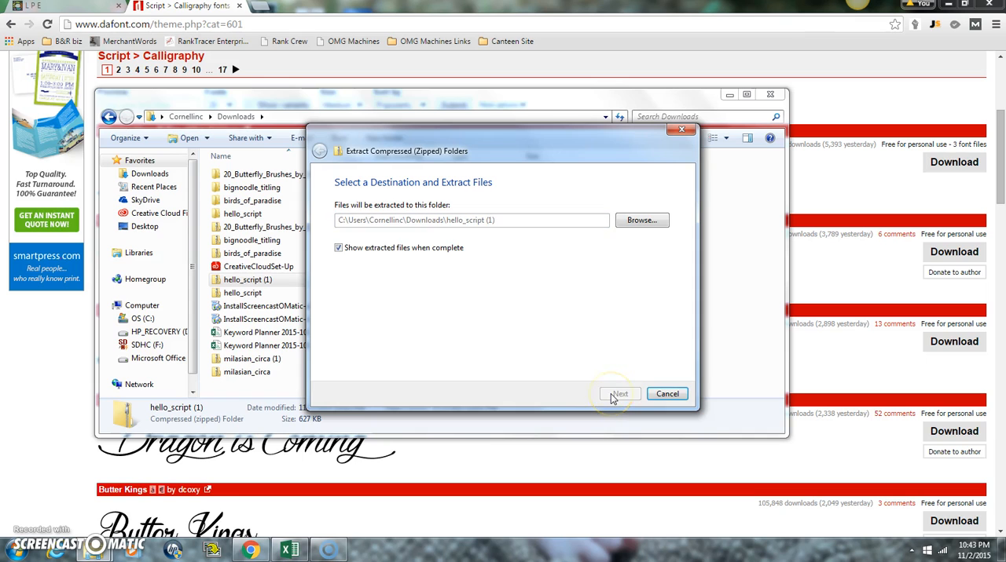
click(619, 394)
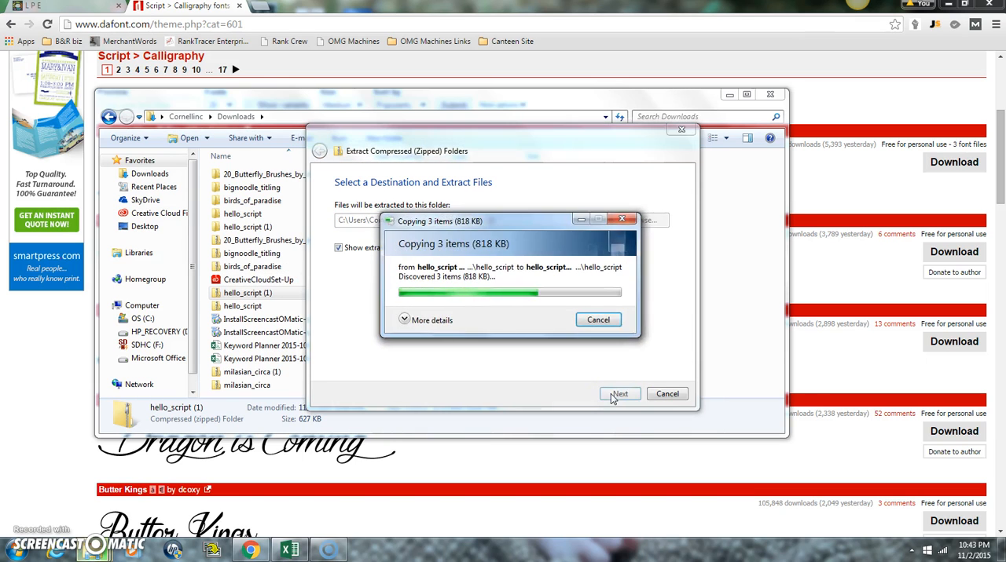
click(620, 393)
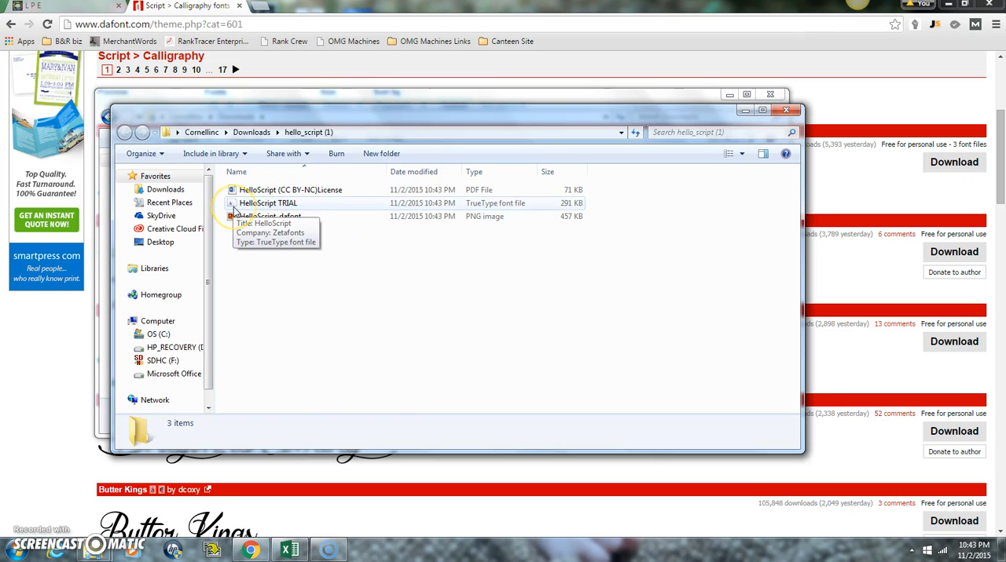
mouse_move(169, 352)
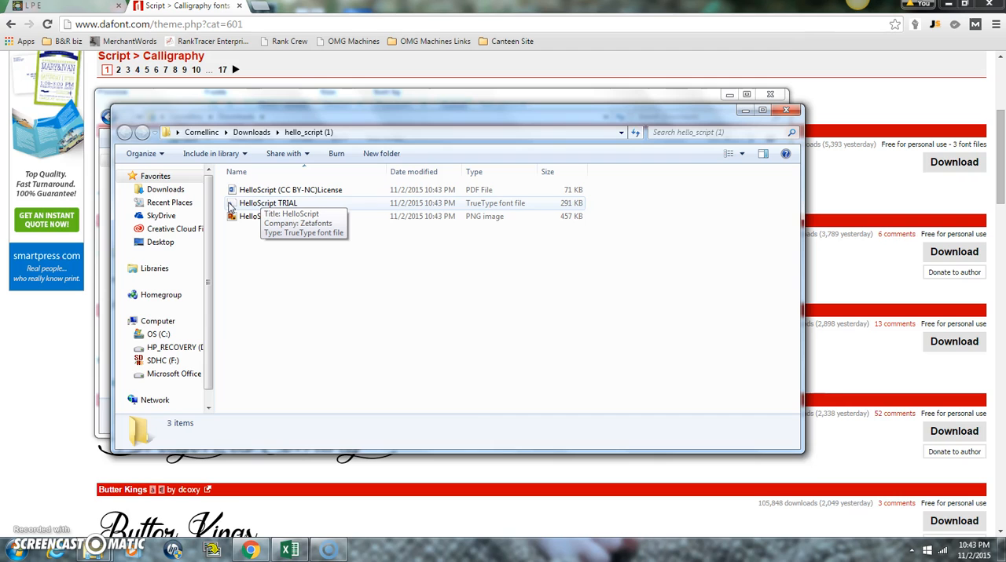
Install the HelloScript TRIAL font, decline replacing the existing copy, and close the folder.
right_click(268, 203)
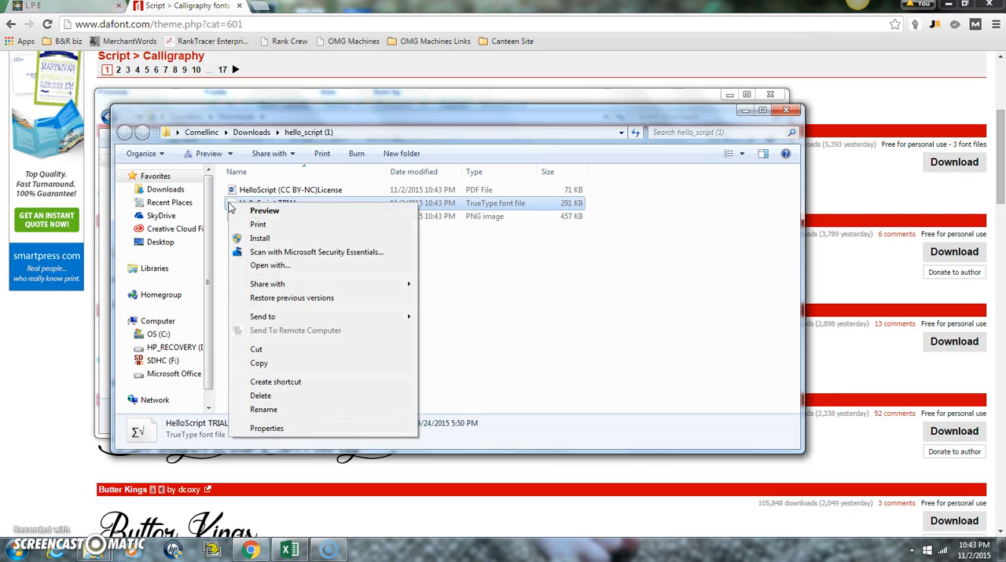
mouse_move(267, 238)
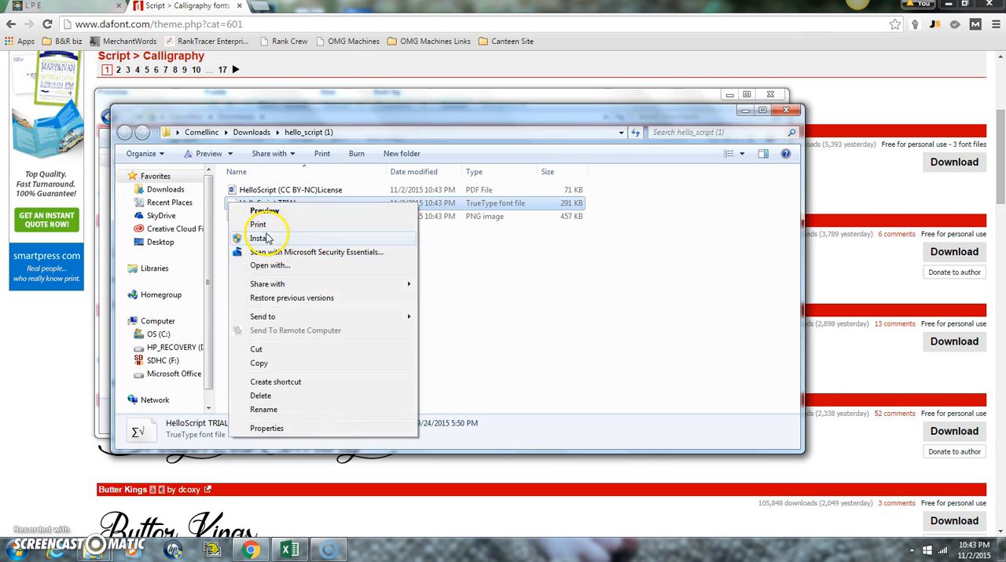
click(260, 238)
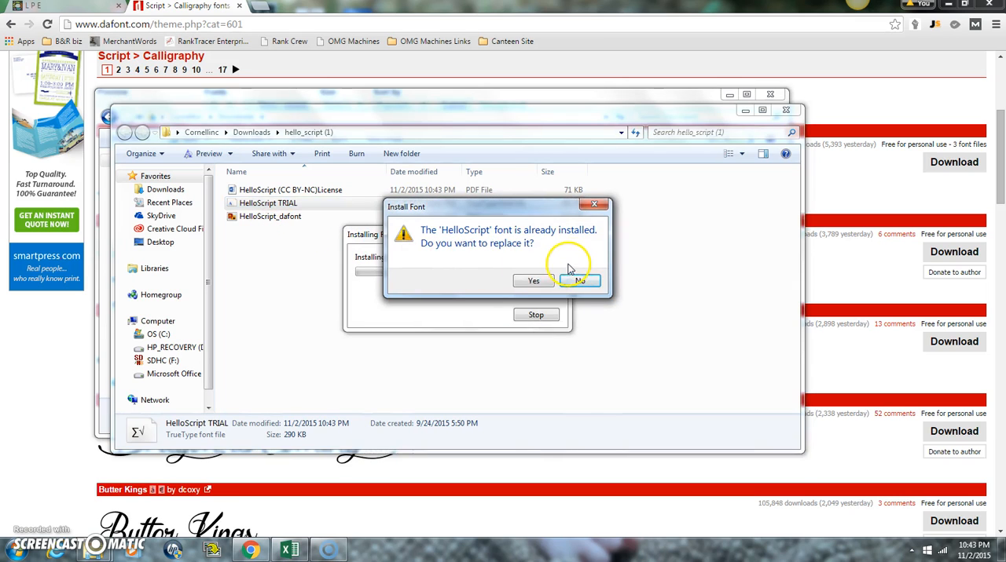
click(533, 280)
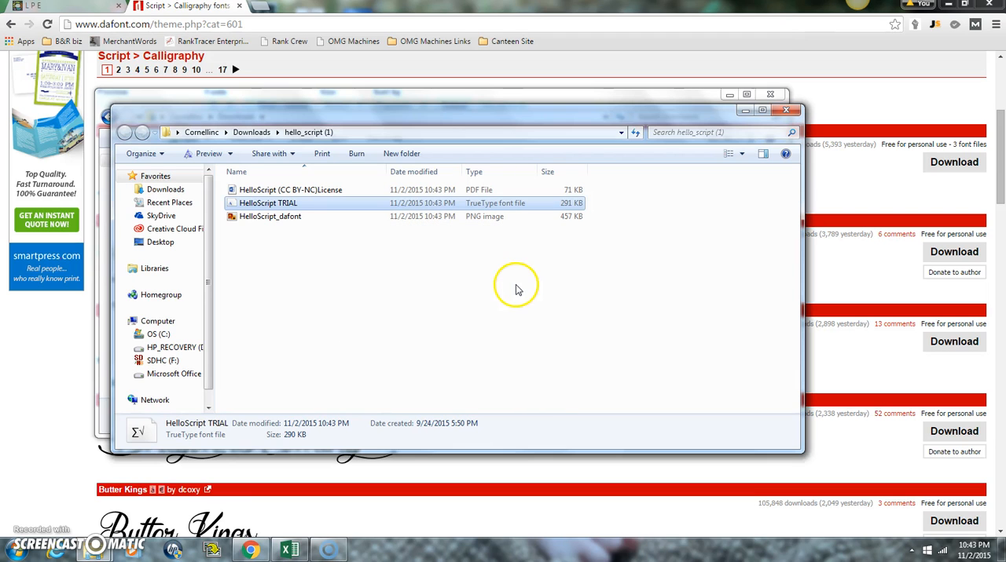
mouse_move(786, 111)
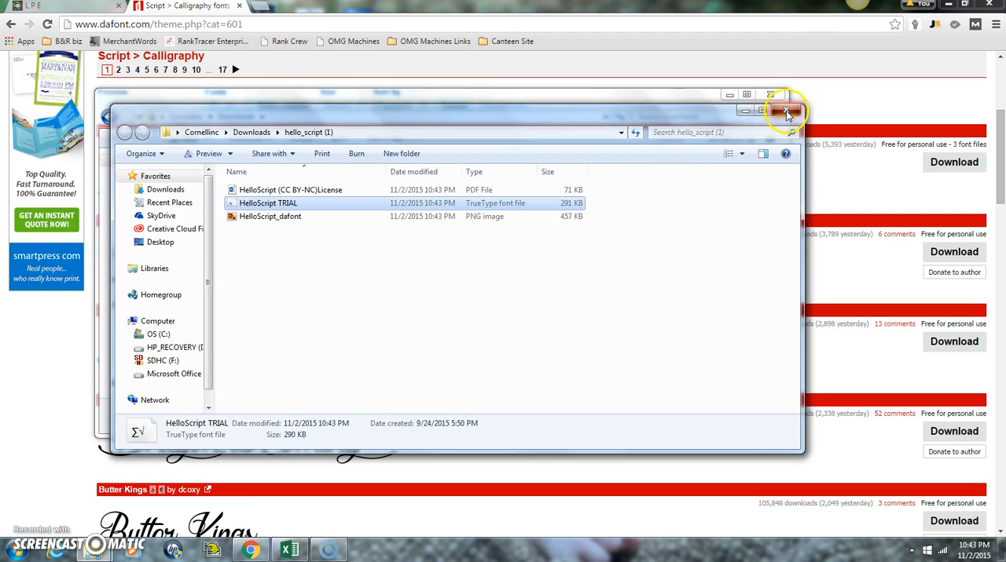
click(786, 110)
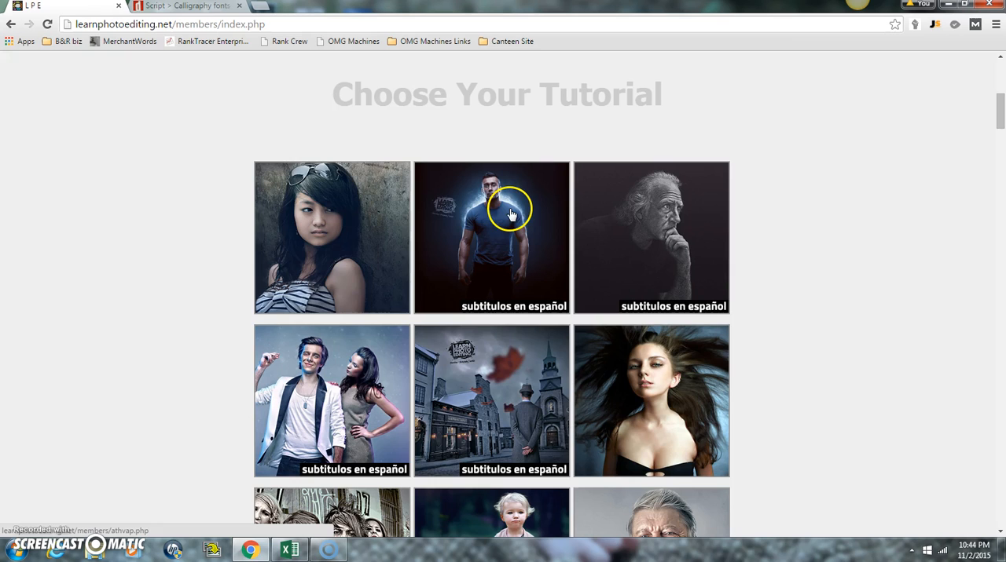
mouse_move(642, 147)
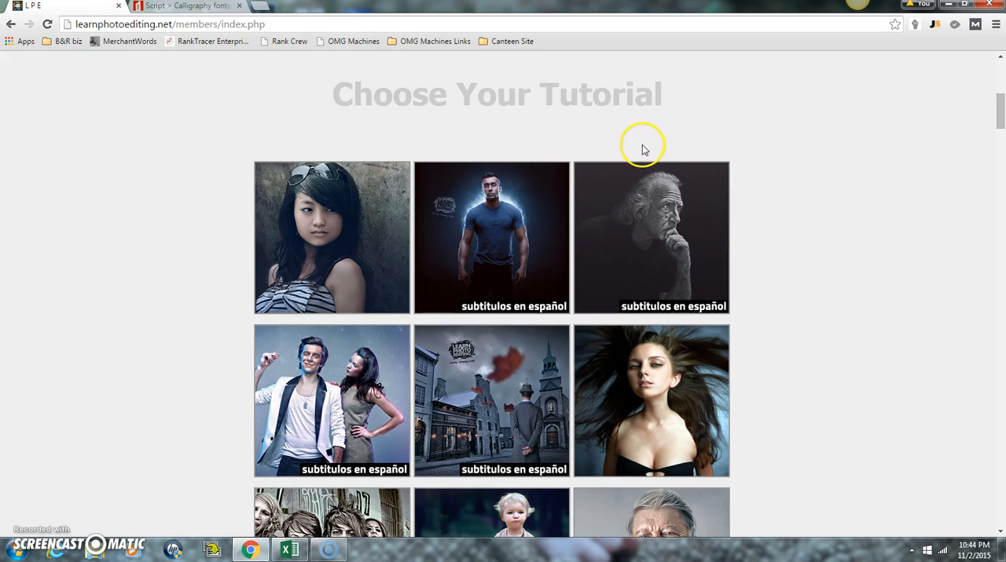
mouse_move(761, 187)
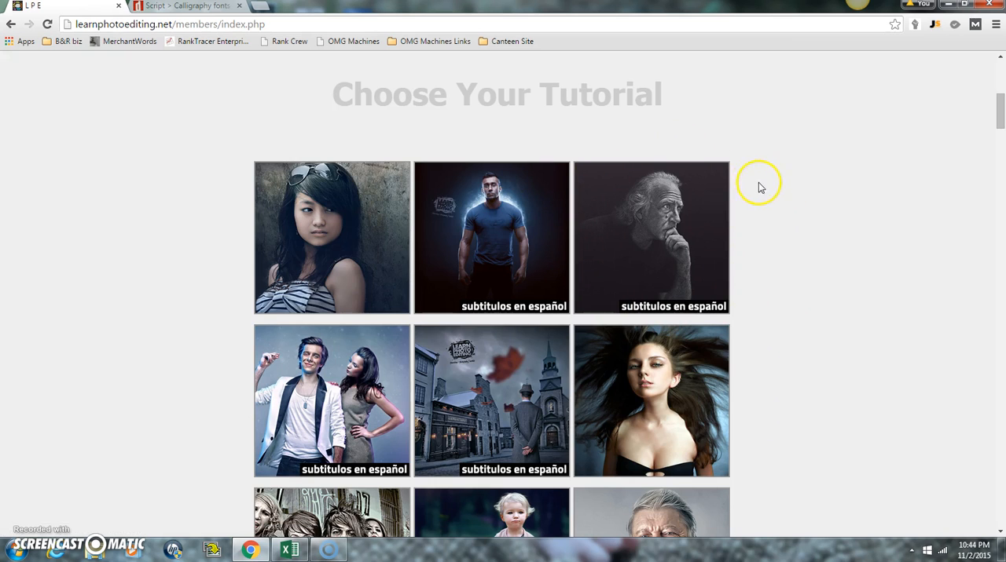
scroll(down, 3)
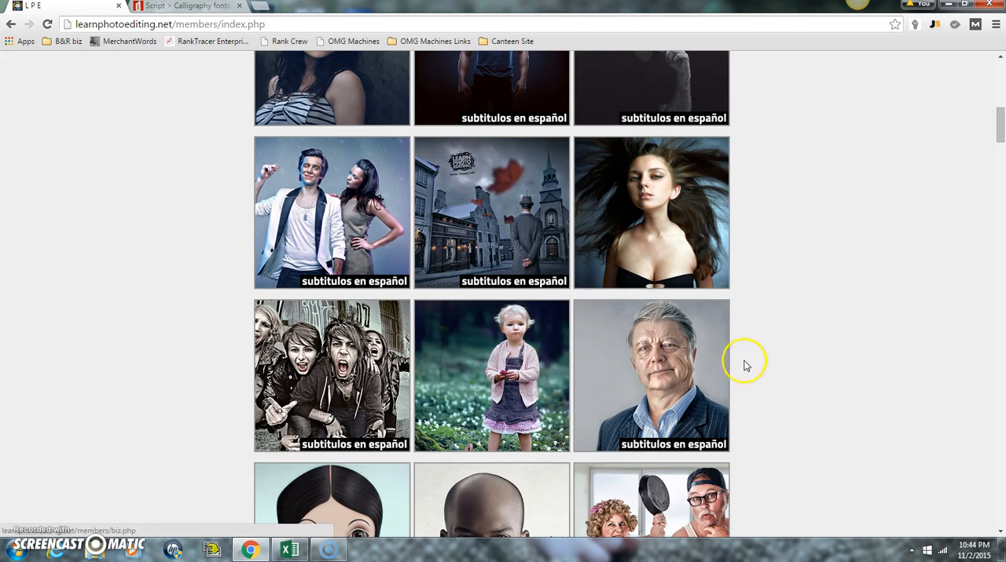
mouse_move(831, 362)
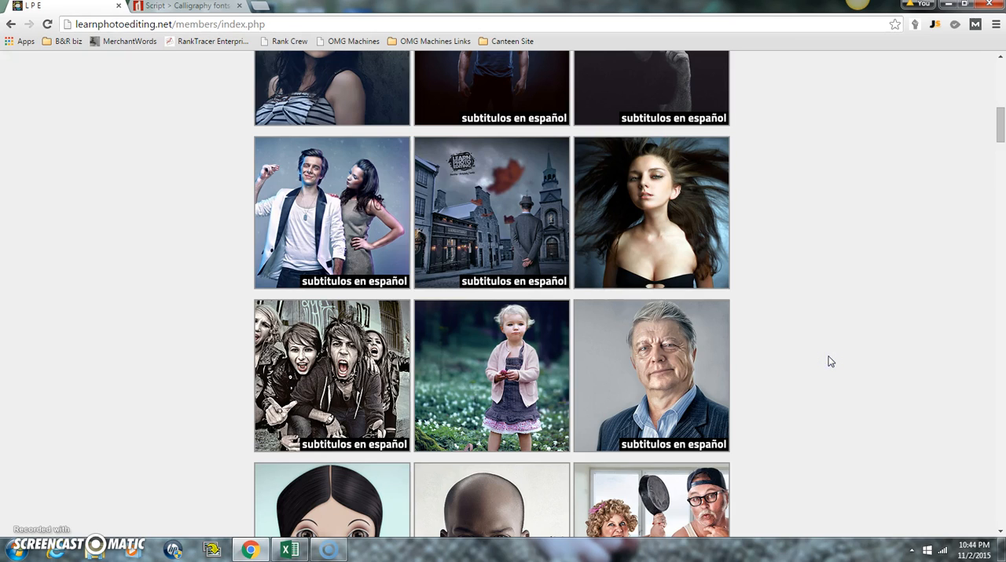
scroll(down, 3)
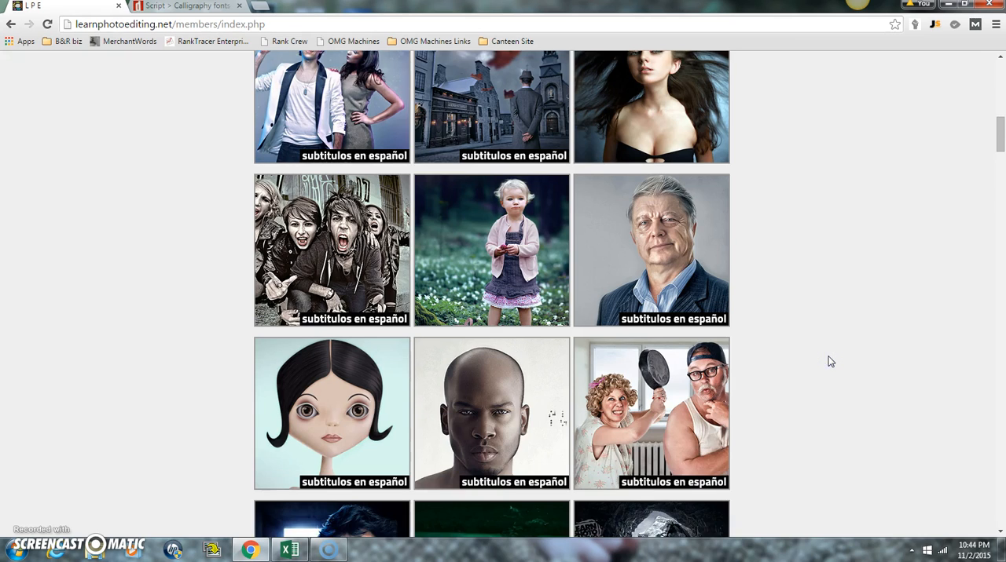
scroll(down, 3)
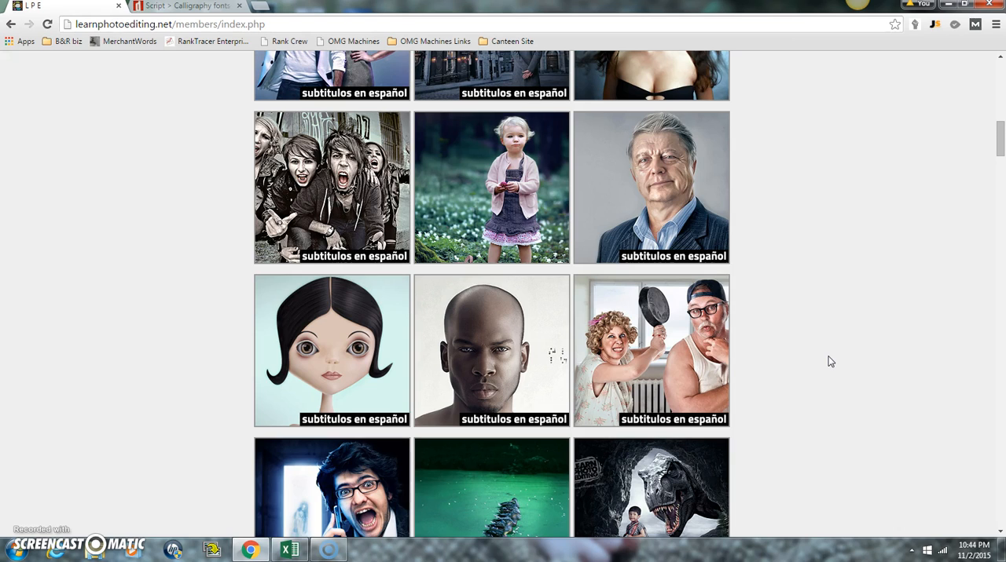
scroll(down, 3)
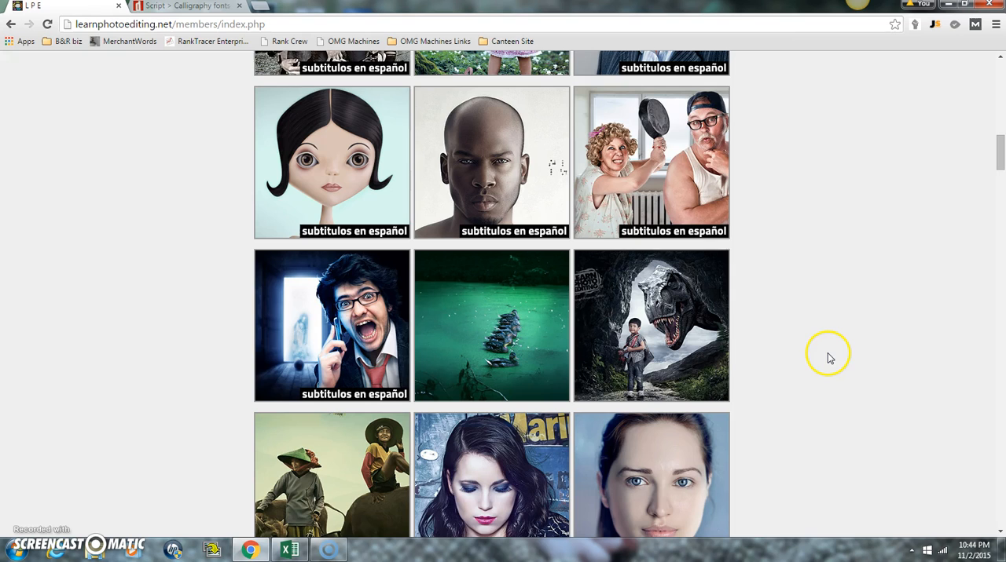
scroll(down, 3)
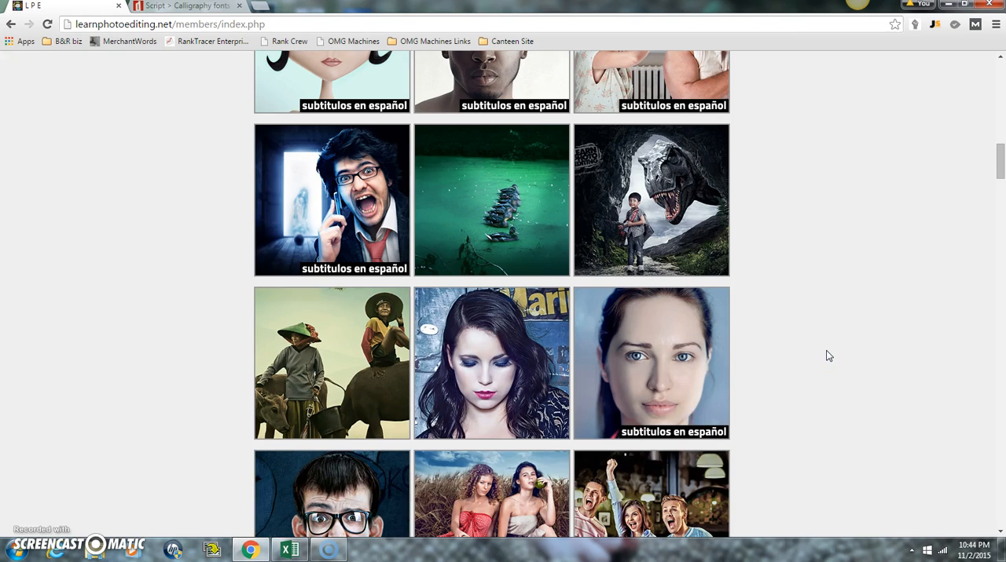
scroll(down, 3)
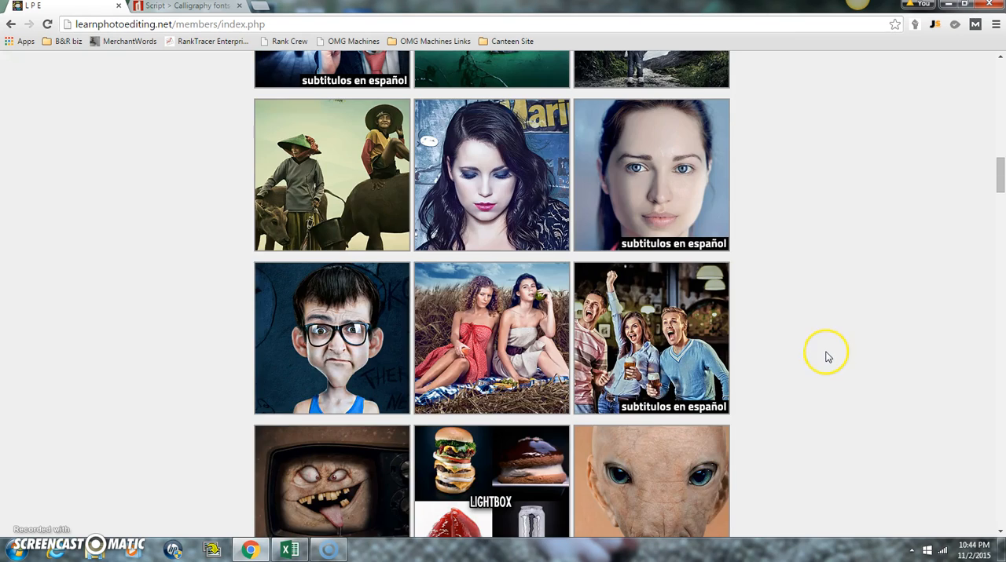
mouse_move(823, 352)
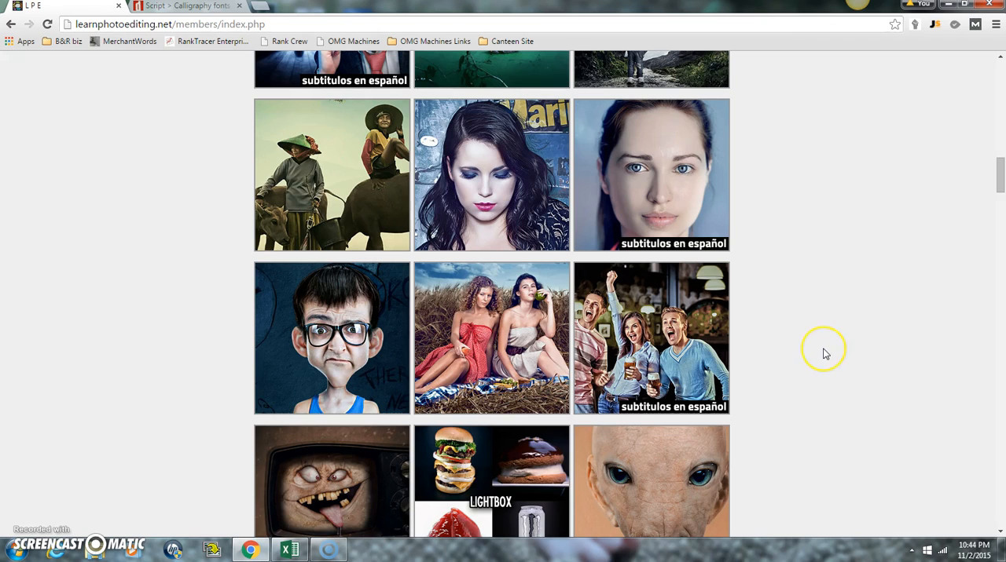
mouse_move(825, 354)
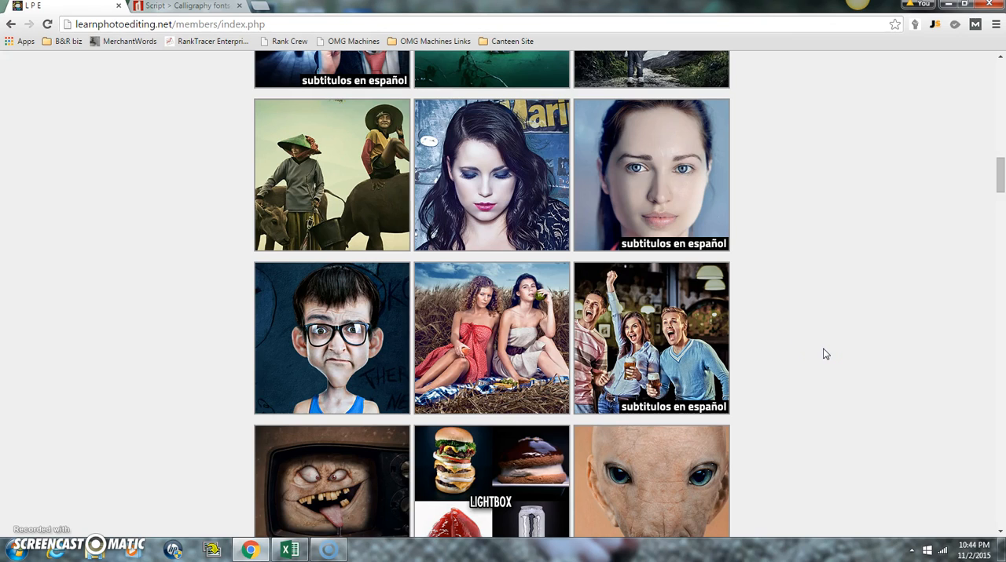
scroll(down, 3)
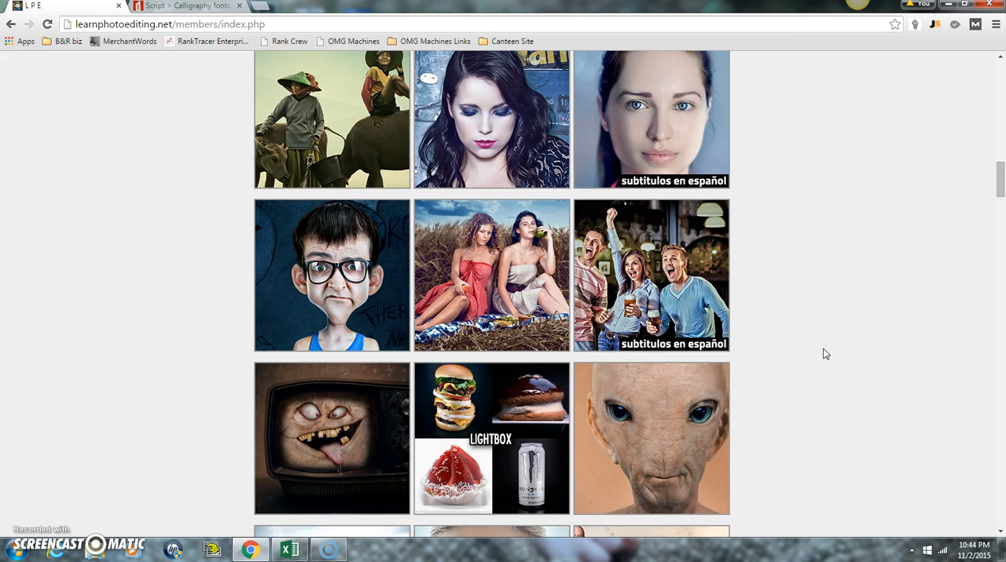
scroll(down, 3)
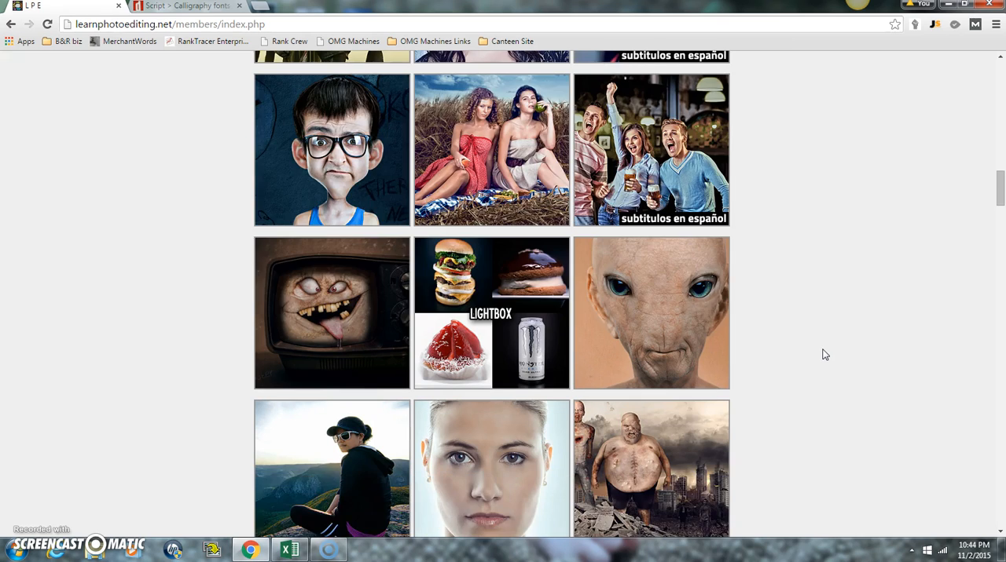